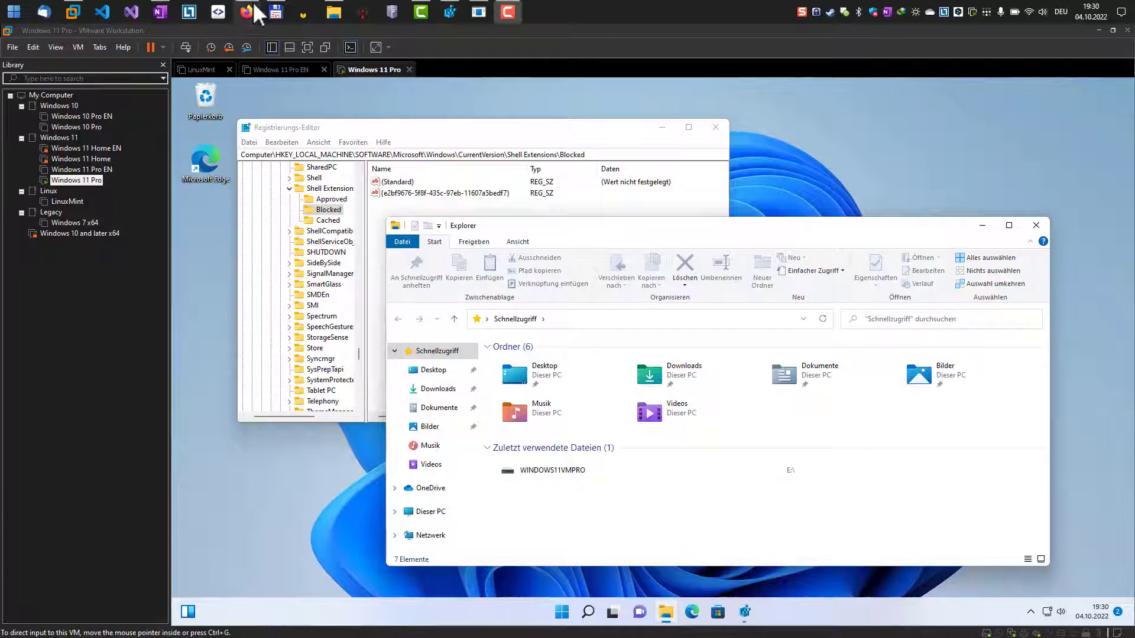
mouse_move(370, 138)
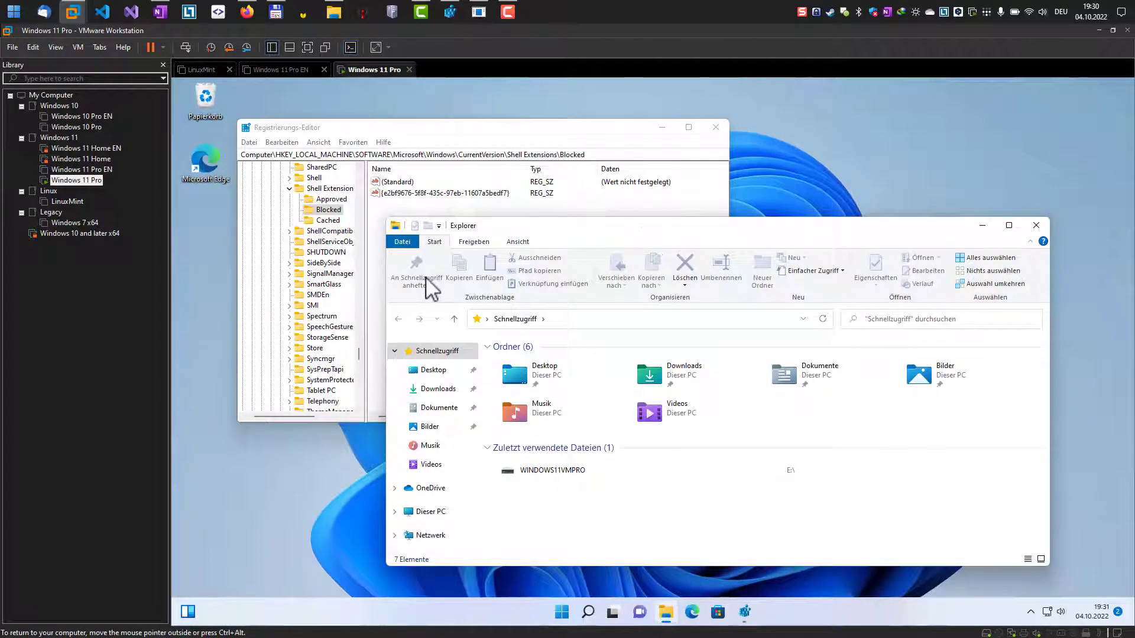
mouse_move(627, 242)
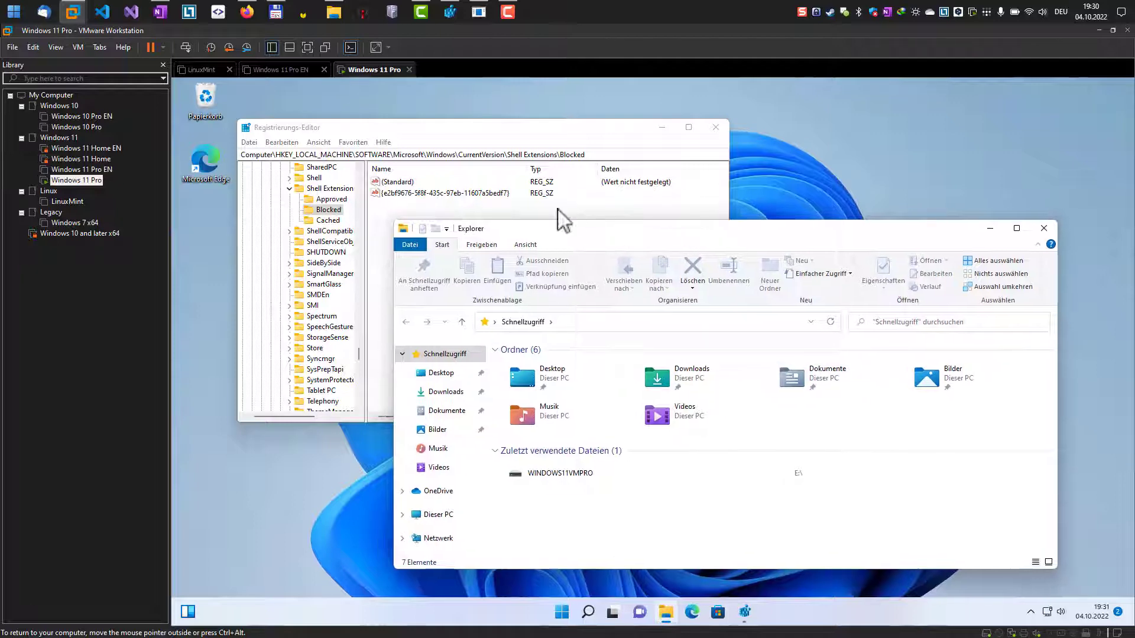
- Bring Registry Editor forward showing the Blocked key's {e2bf9676…} string value
click(444, 193)
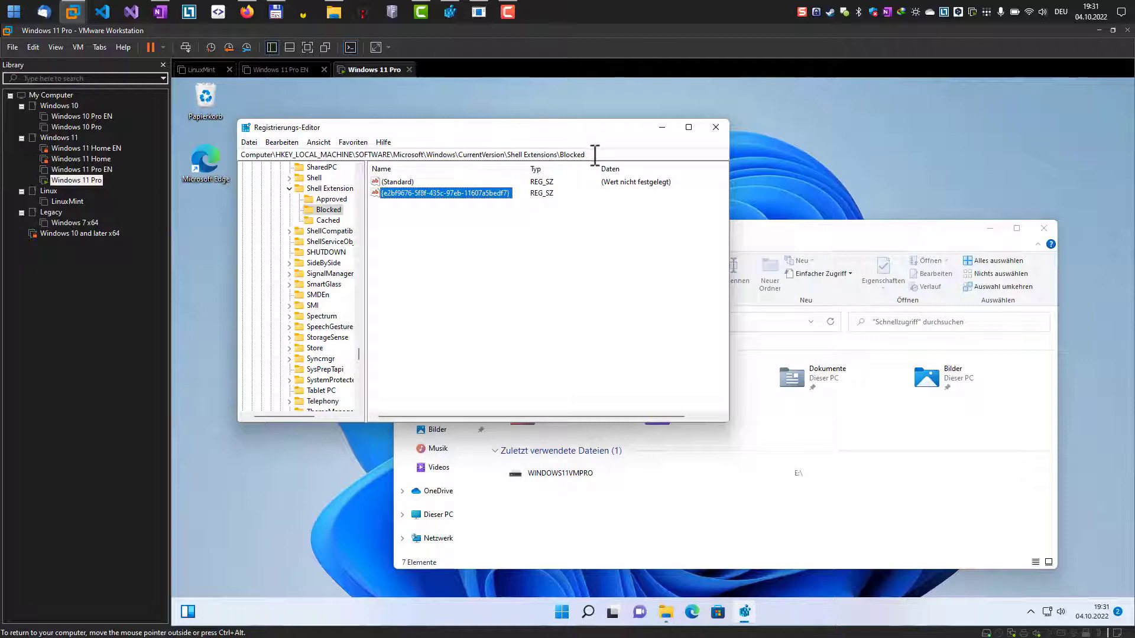
mouse_move(465, 208)
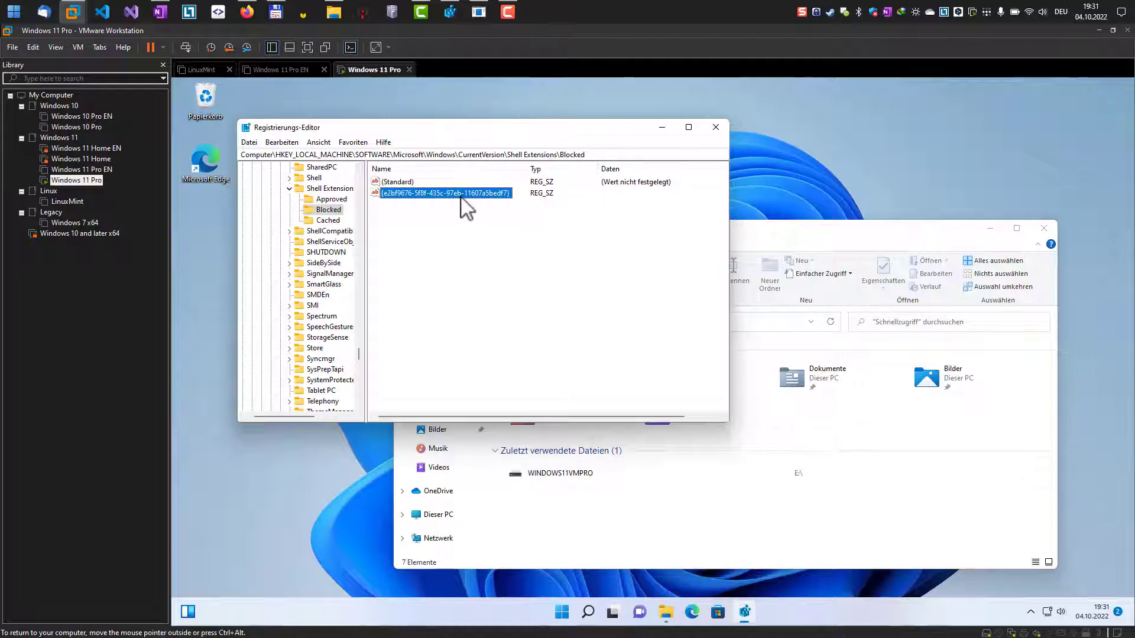
mouse_move(418, 205)
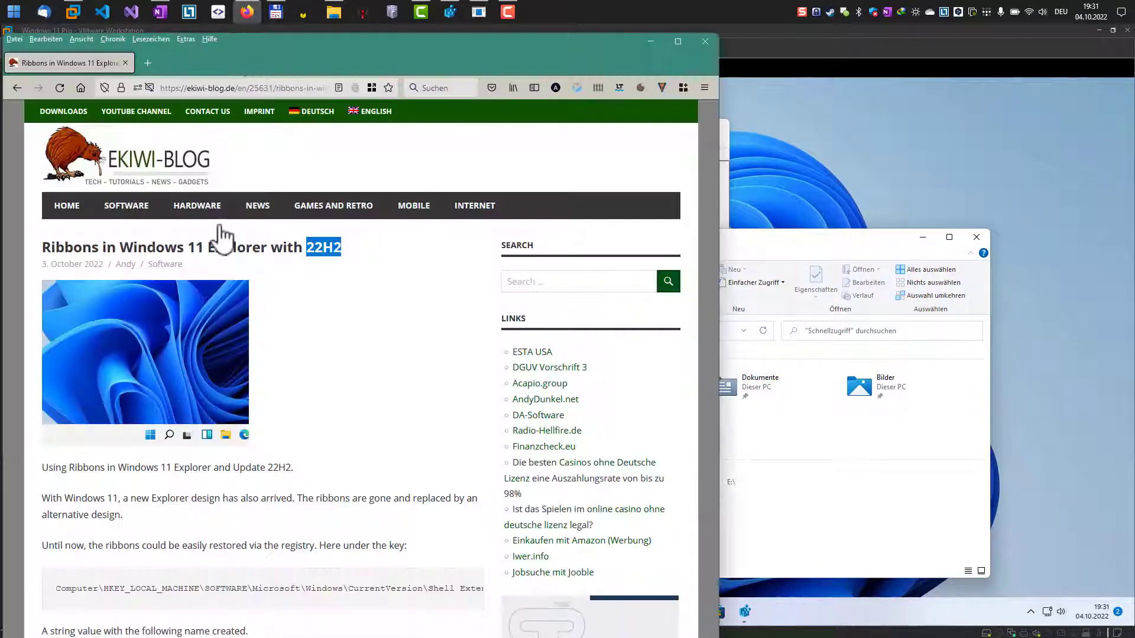
- Scroll the ekiwi-blog ribbons article down to the registry key and GUID value name
scroll(down, 3)
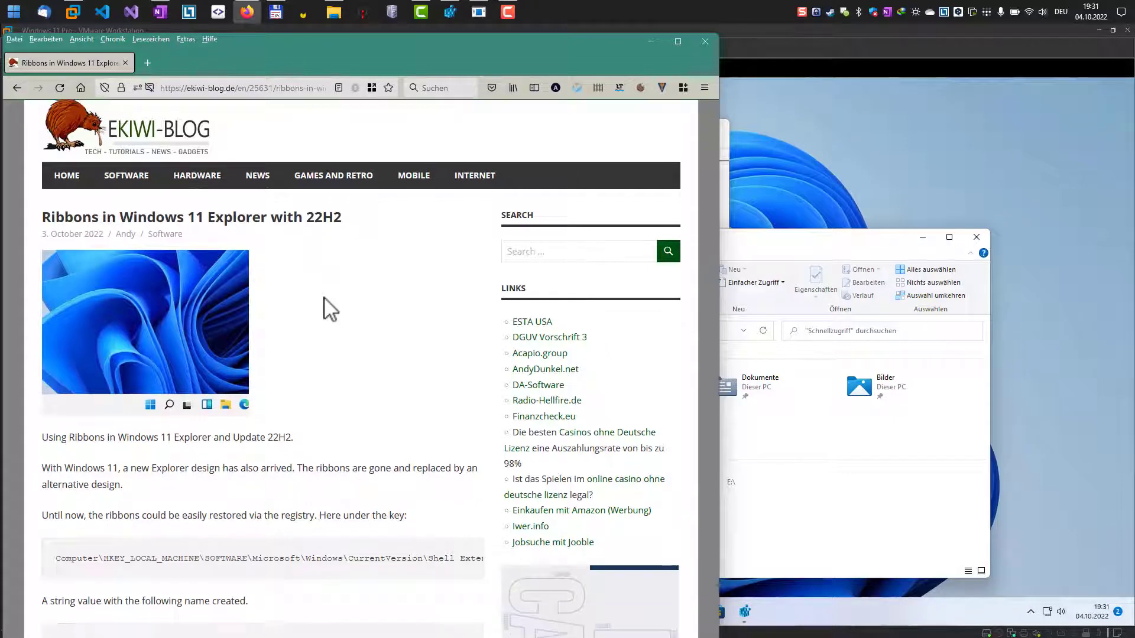
scroll(down, 3)
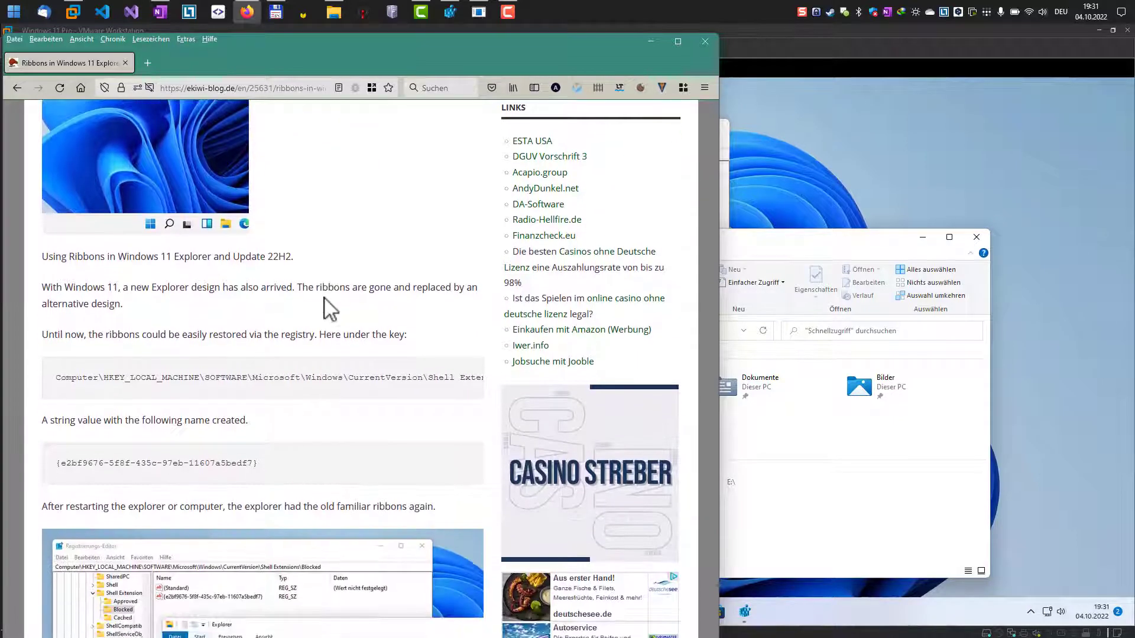
mouse_move(911, 38)
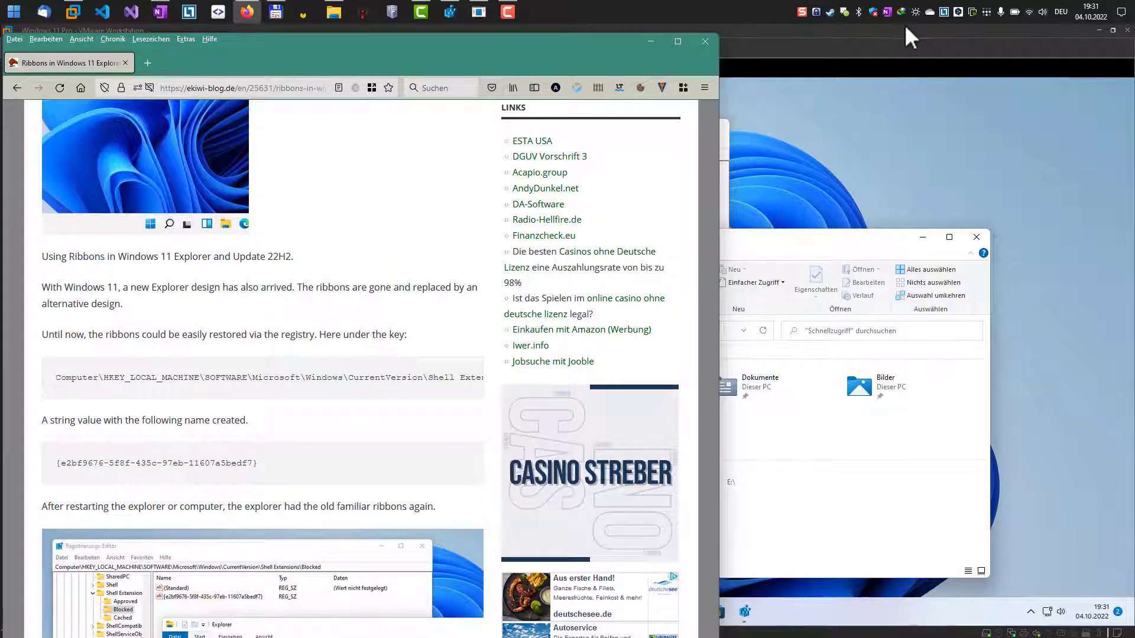
mouse_move(1102, 41)
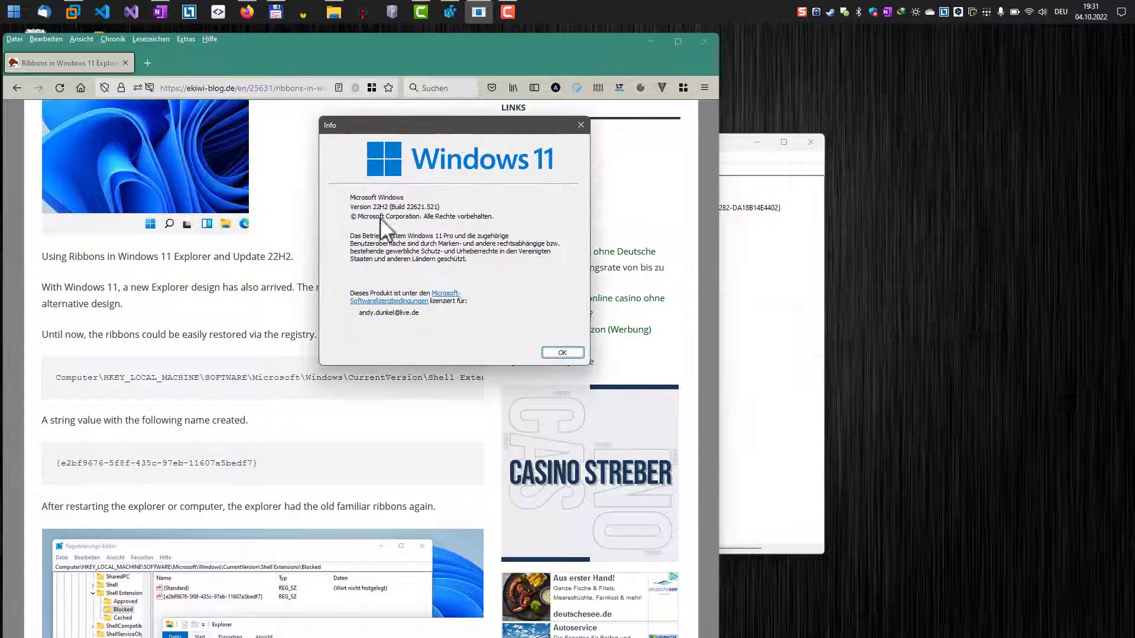
mouse_move(444, 54)
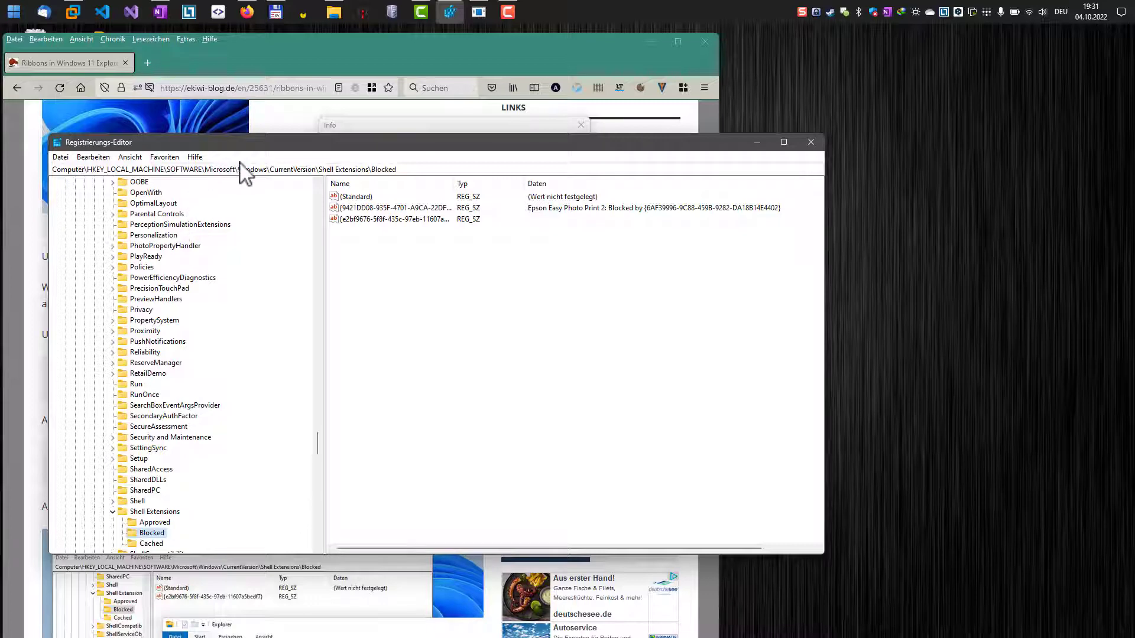
- Select the {e2bf9676…} ribbon GUID value under Shell Extensions\Blocked
click(392, 219)
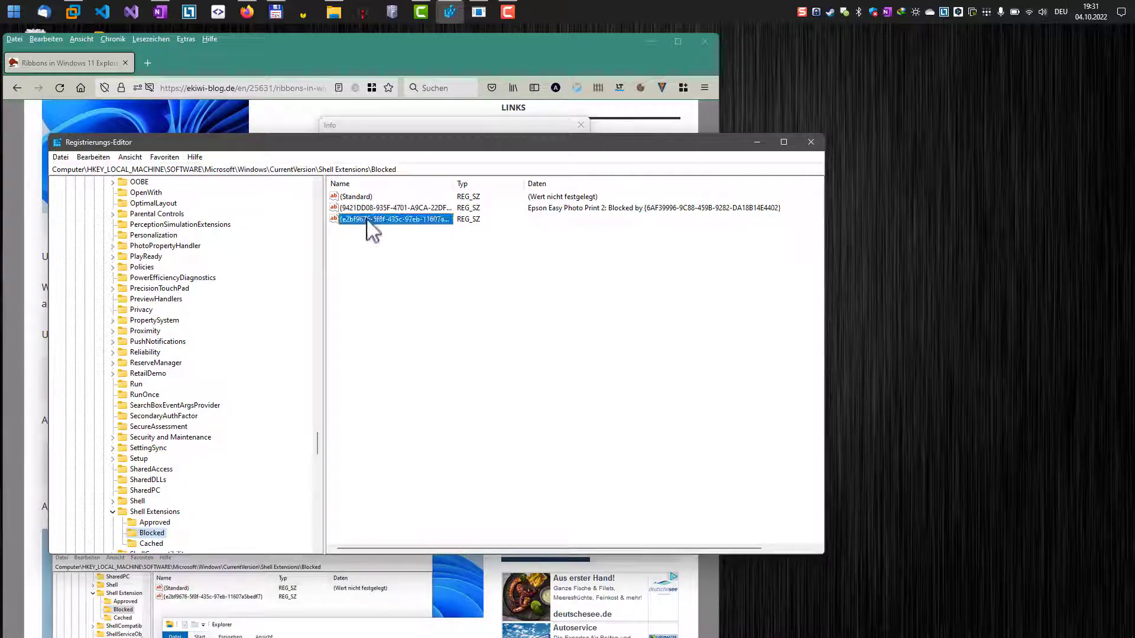
mouse_move(382, 62)
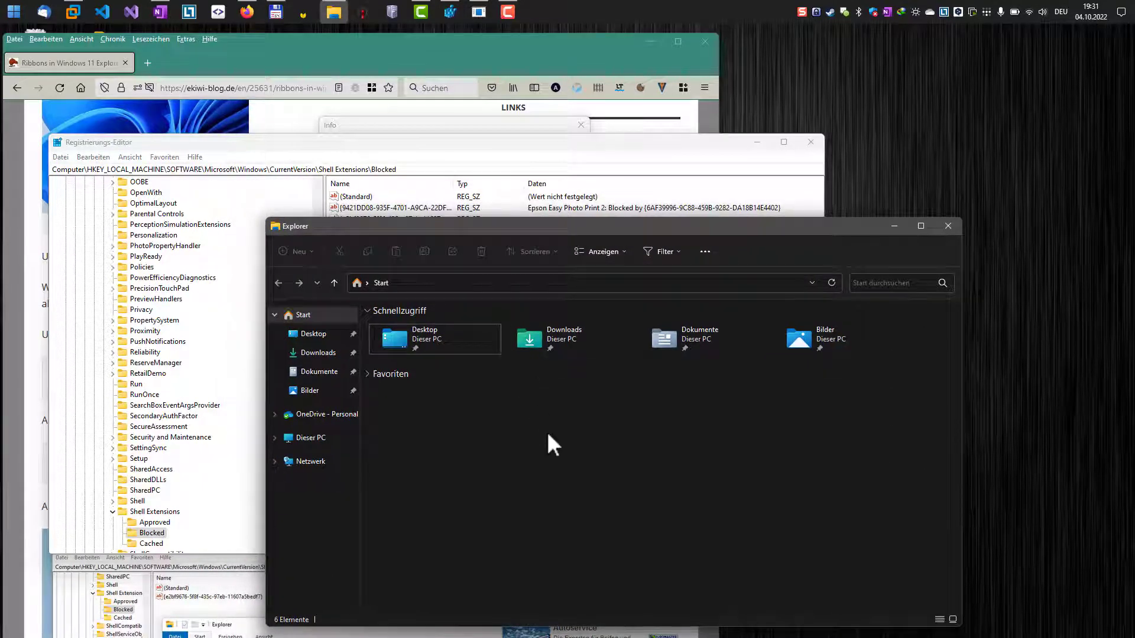
mouse_move(554, 467)
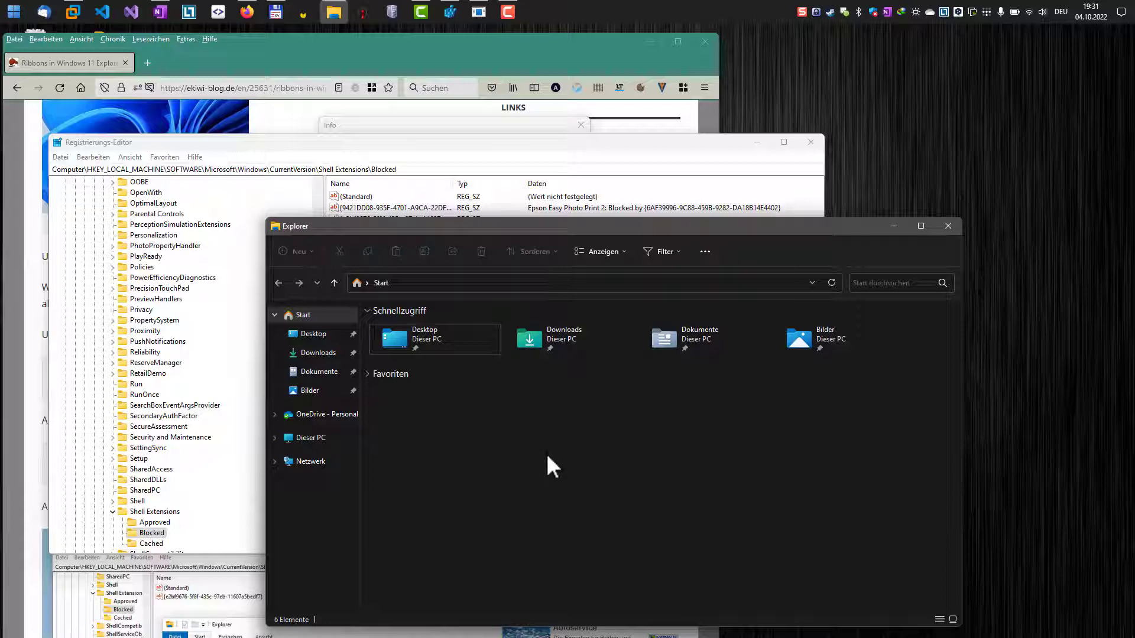
mouse_move(602, 450)
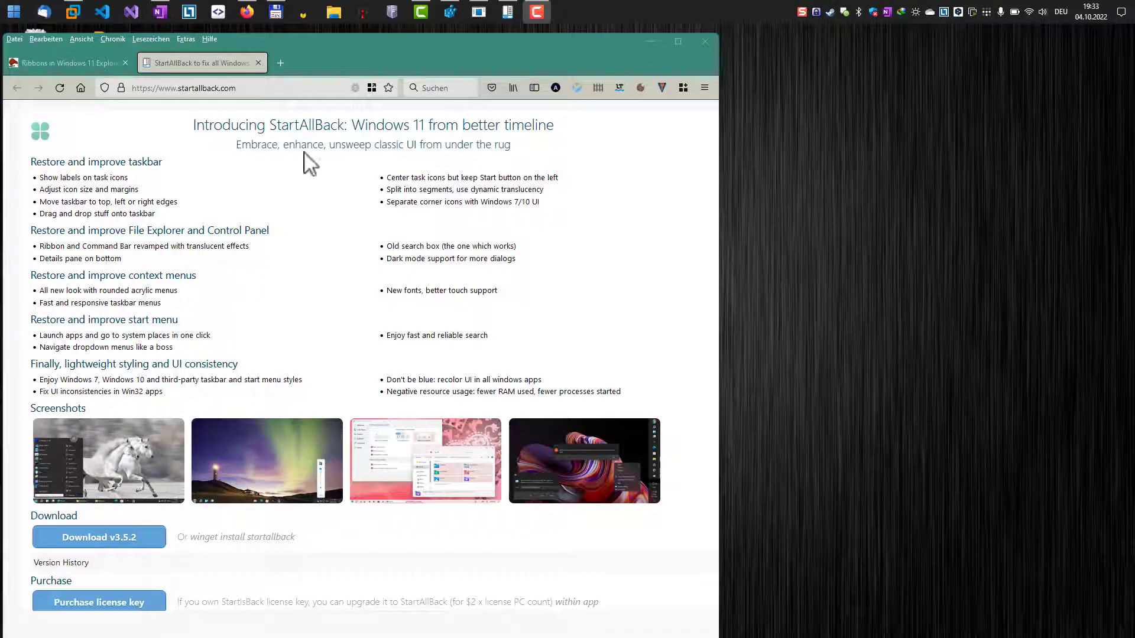
- Highlight the product name StartAllBack in the startallback.com page heading
double_click(306, 124)
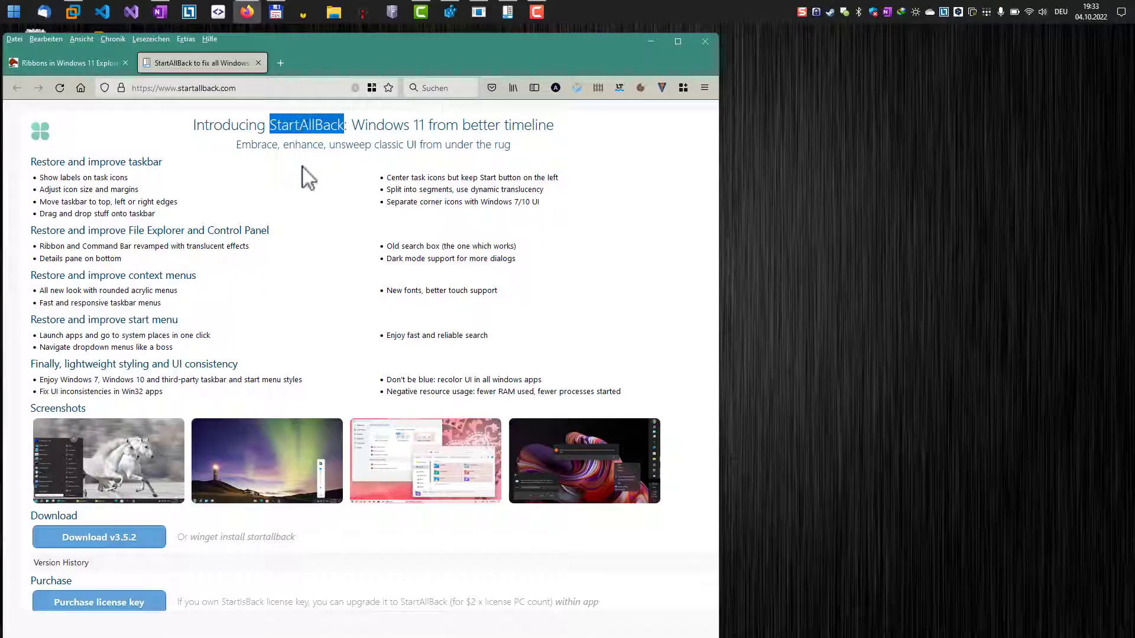
mouse_move(322, 256)
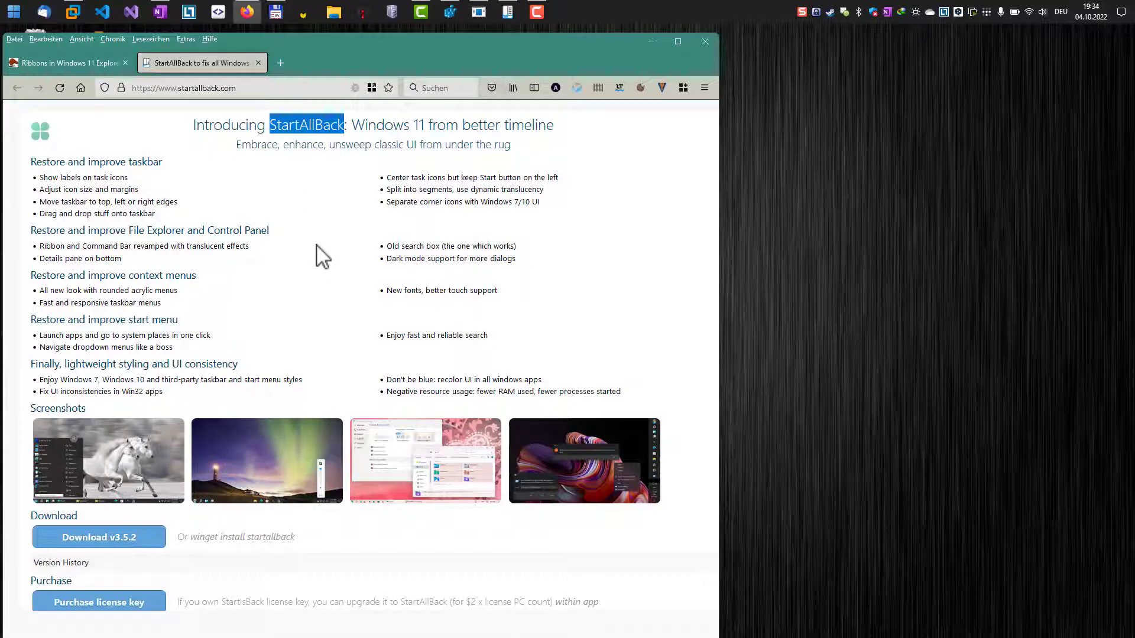
mouse_move(671, 18)
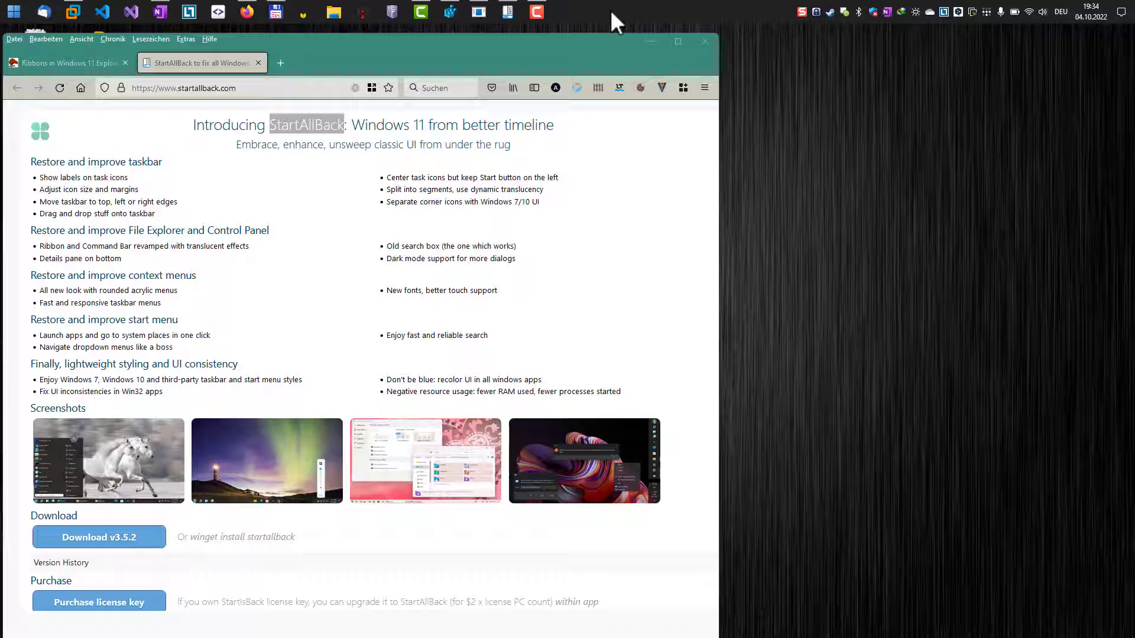
mouse_move(611, 20)
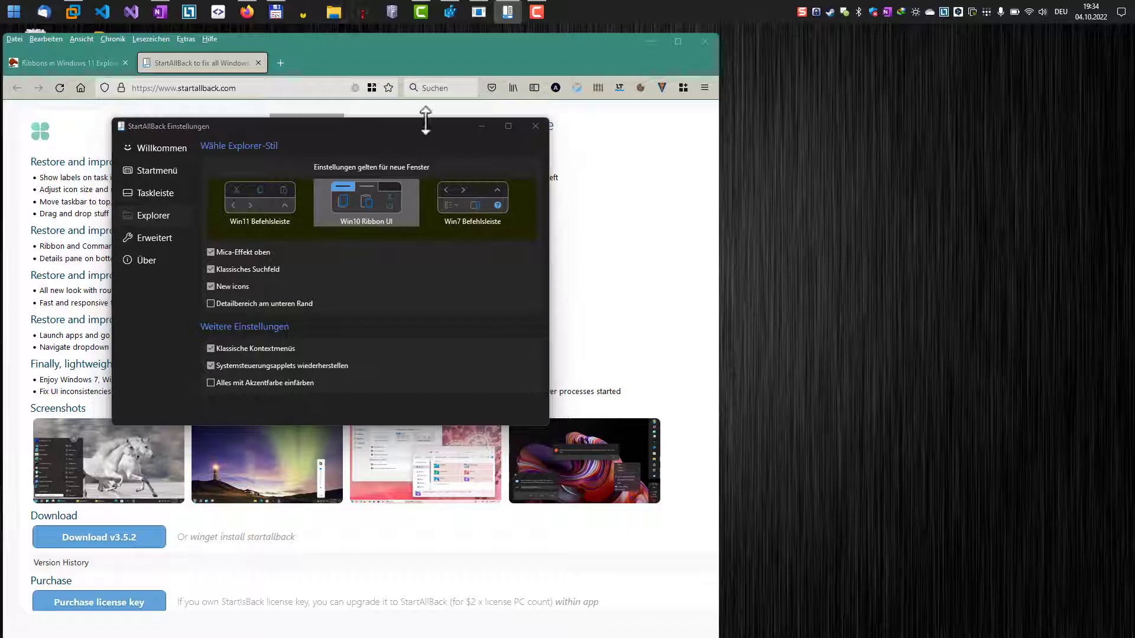
- Preview the Win7 and Win11 Befehlsleiste Explorer styles in new windows, then settle on Win10 Ribbon UI
click(333, 13)
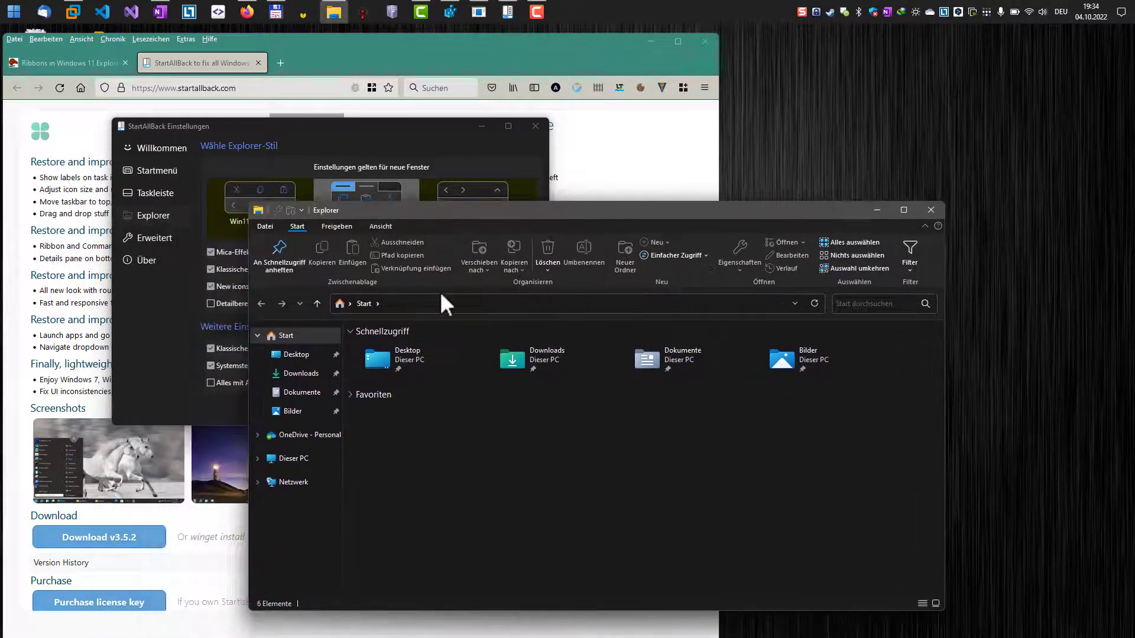
click(931, 210)
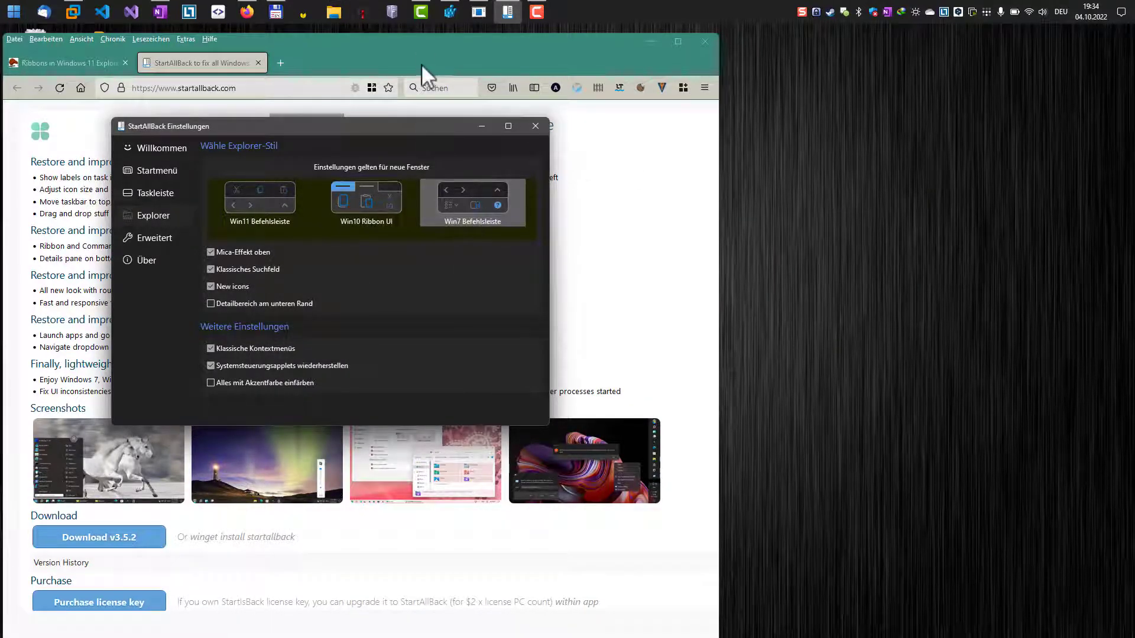
mouse_move(411, 171)
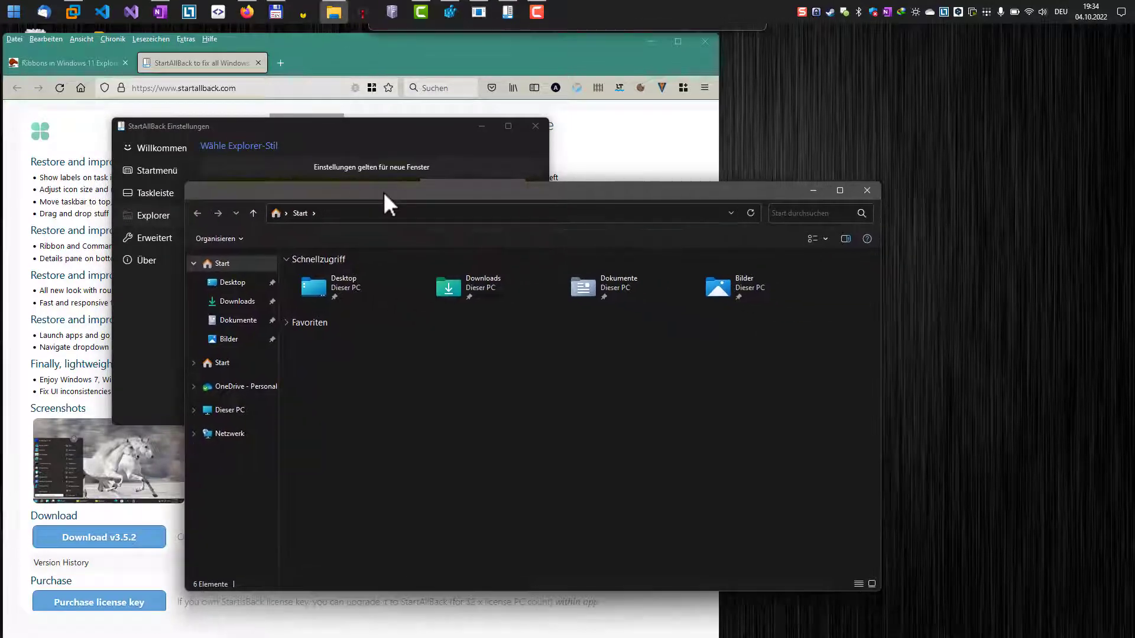
mouse_move(623, 286)
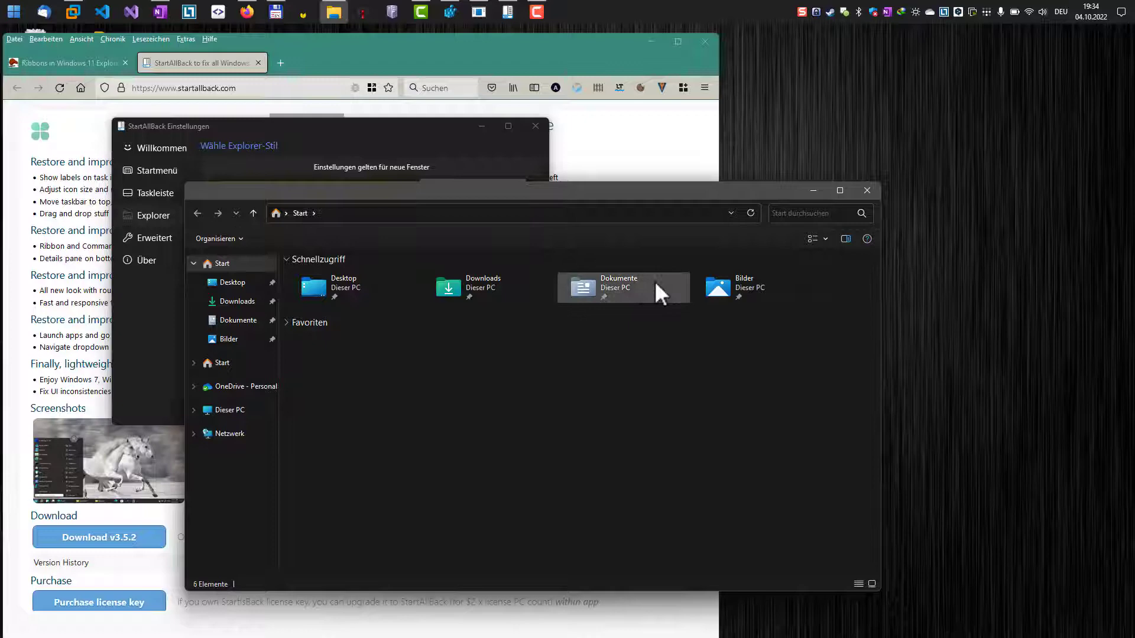
mouse_move(477, 204)
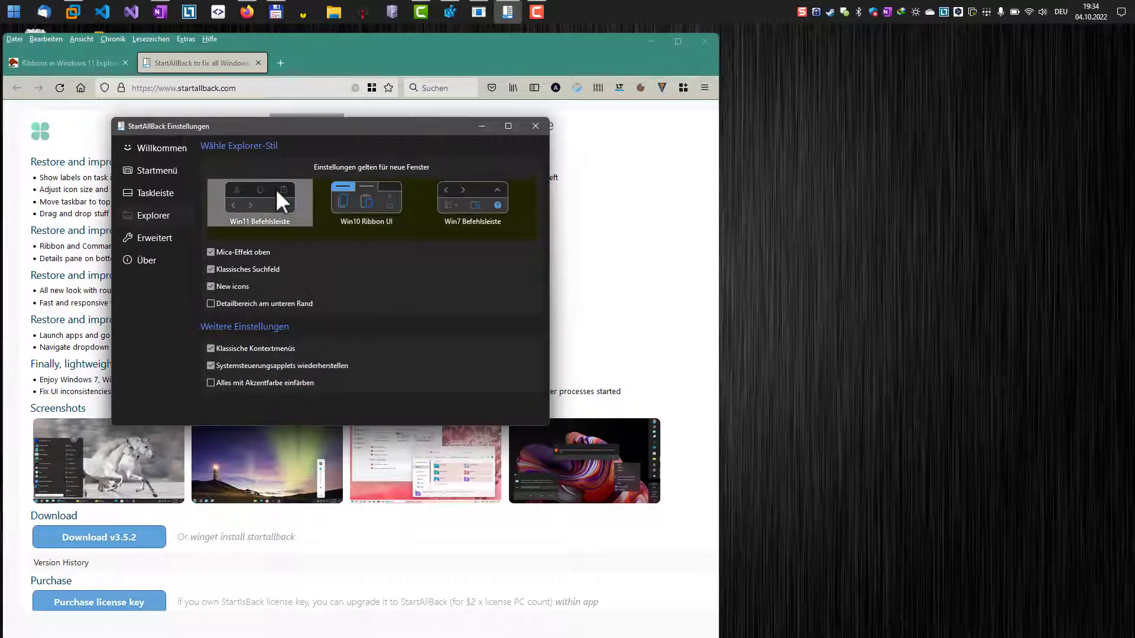
mouse_move(351, 40)
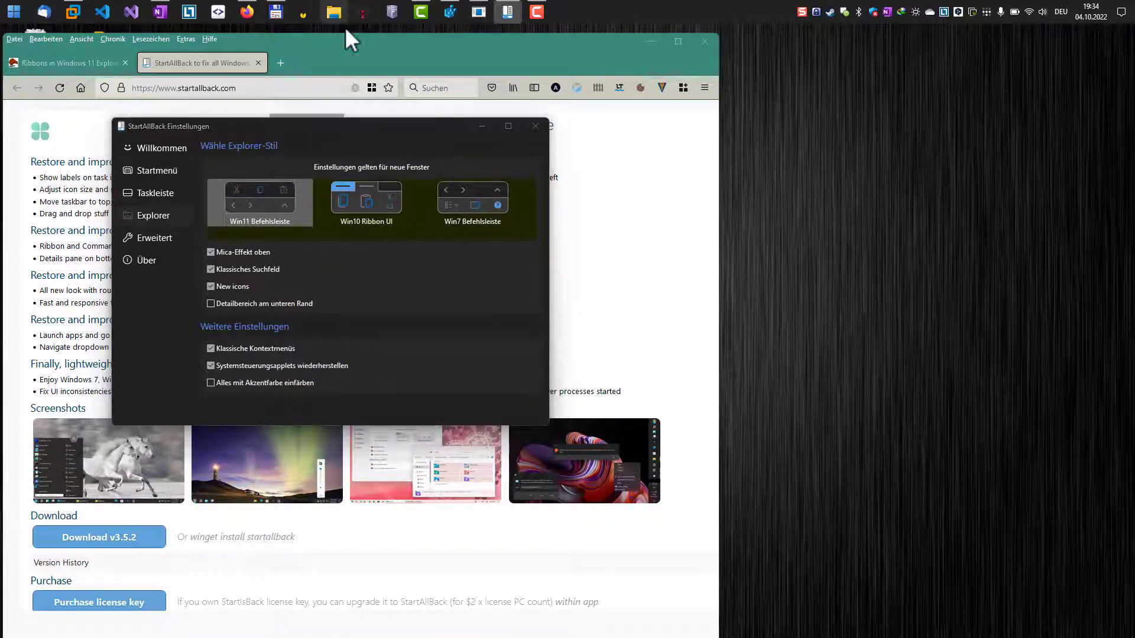
click(333, 12)
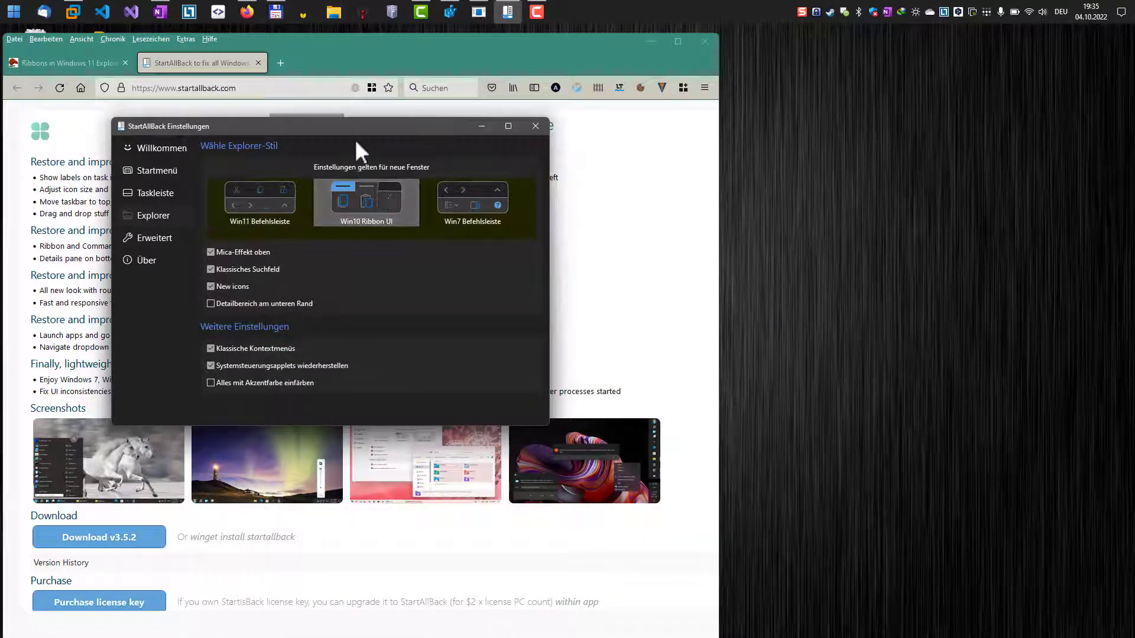
mouse_move(409, 73)
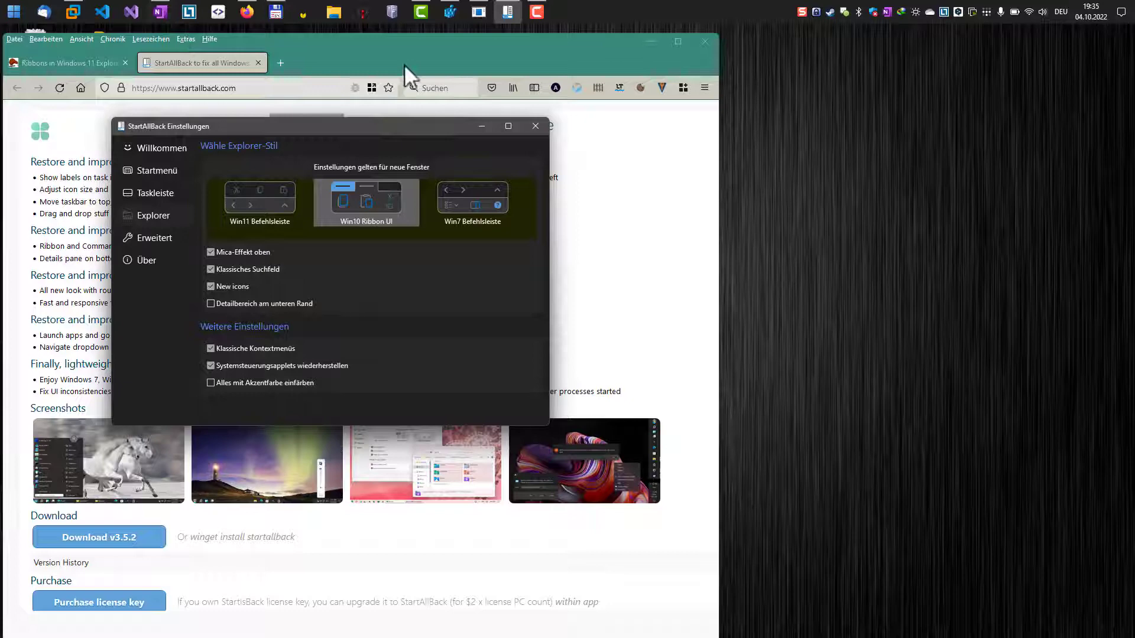
click(534, 126)
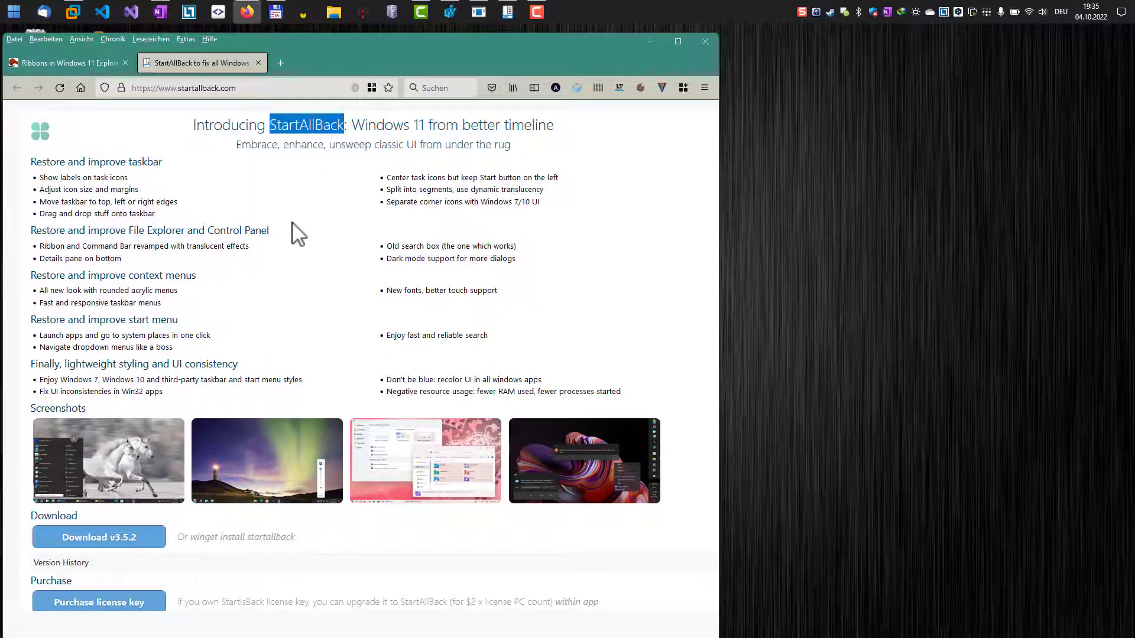
mouse_move(618, 25)
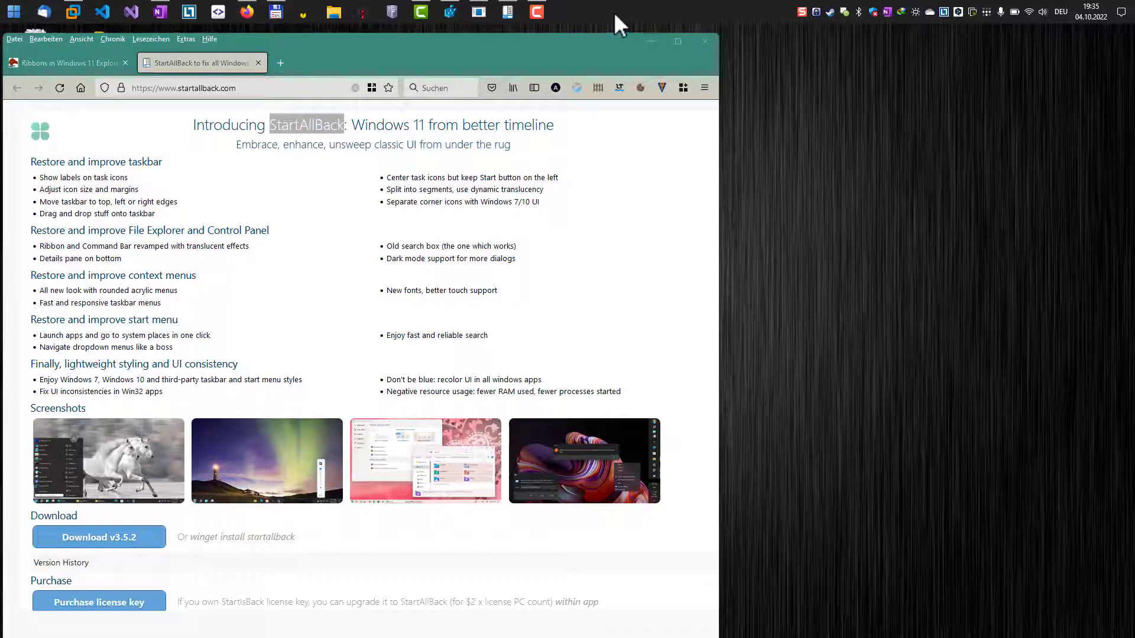
mouse_move(595, 43)
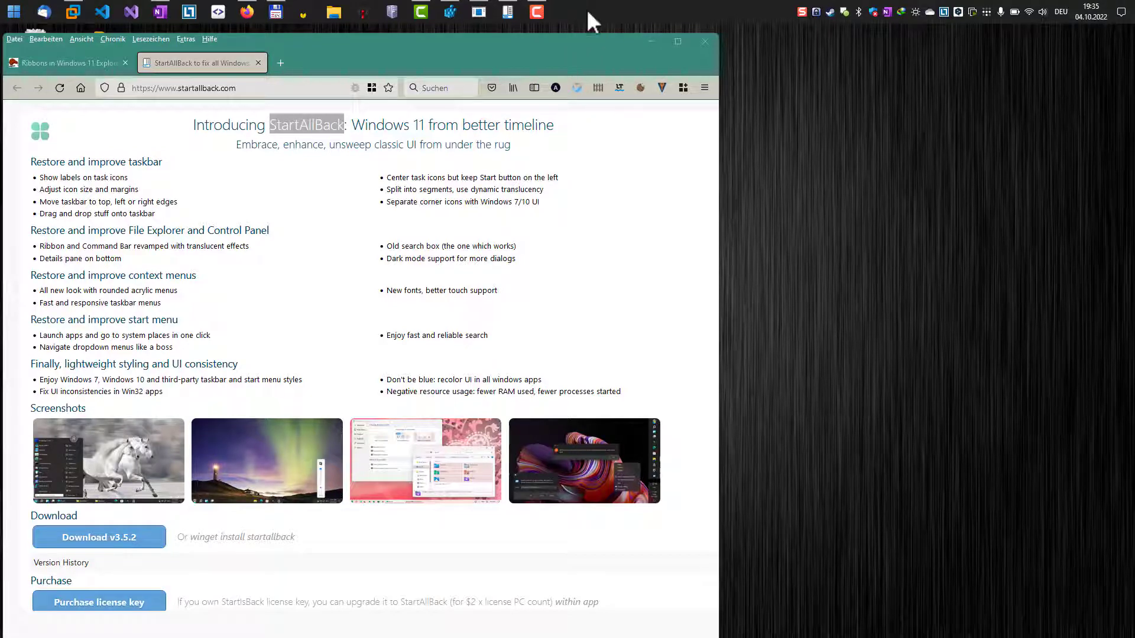
mouse_move(586, 48)
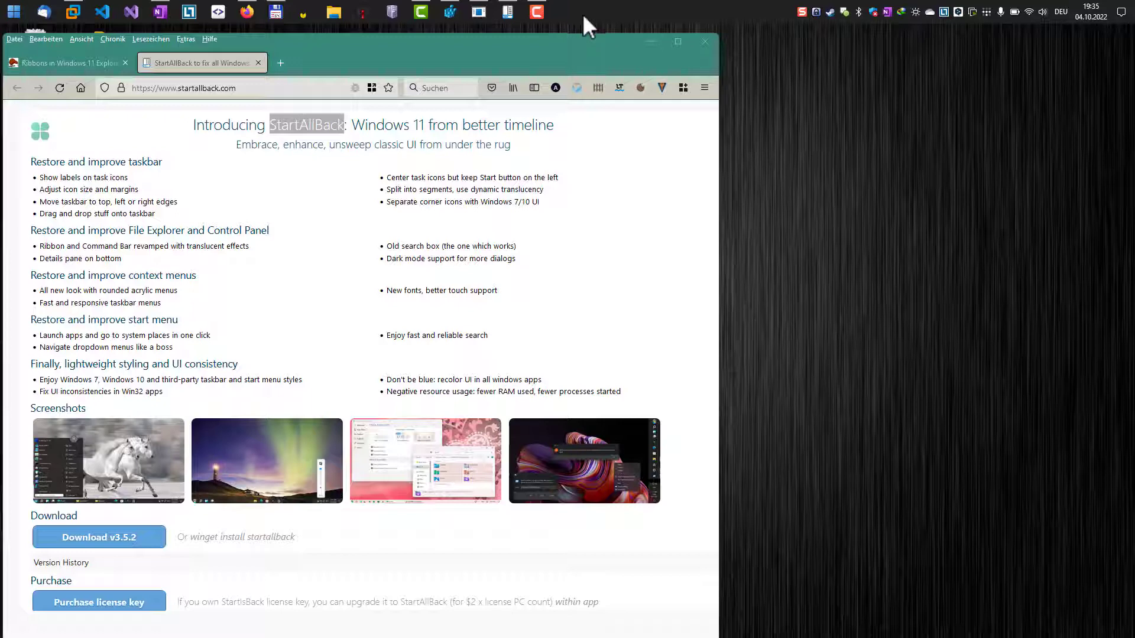
mouse_move(544, 256)
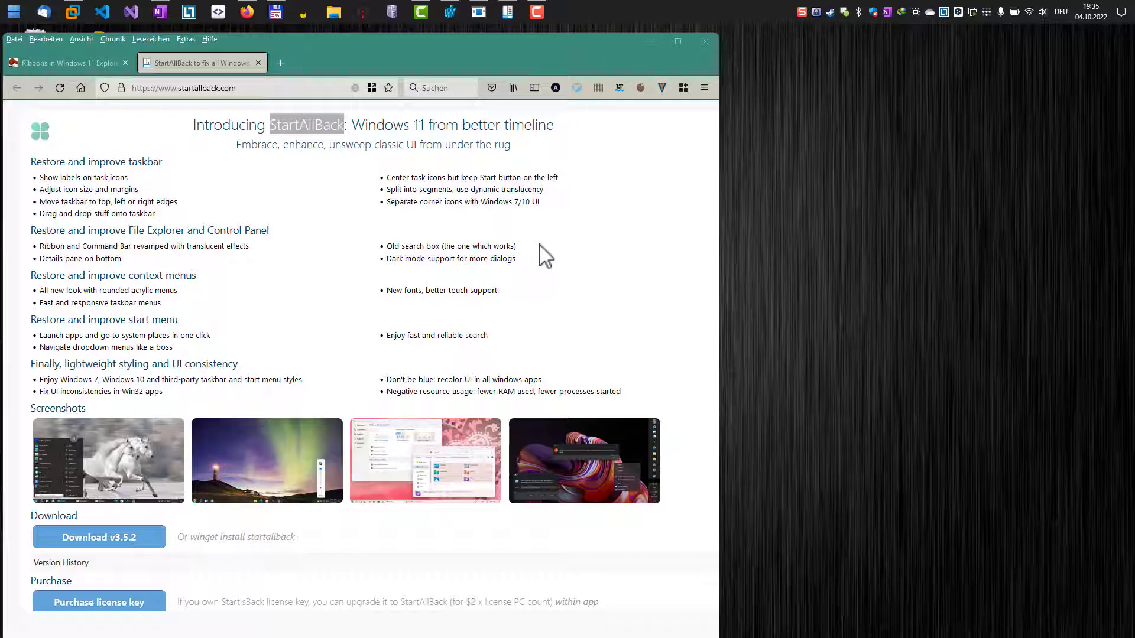
- Show the ekiwi-blog article's '22H2 Ribbons with StartAllBack' section with its settings screenshot
click(65, 63)
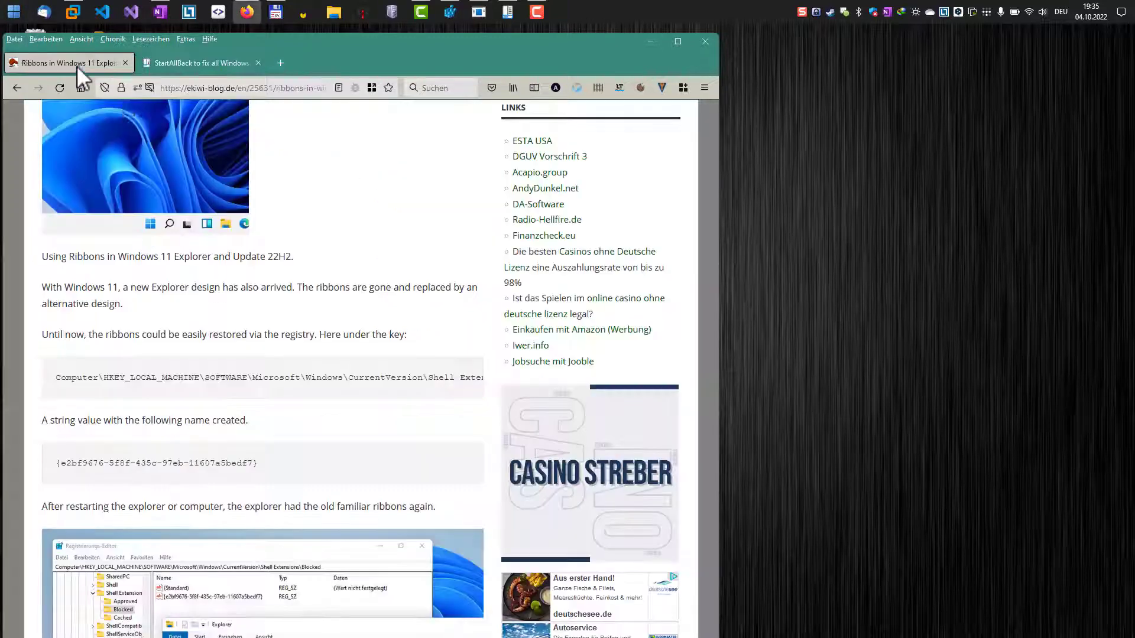
scroll(down, 3)
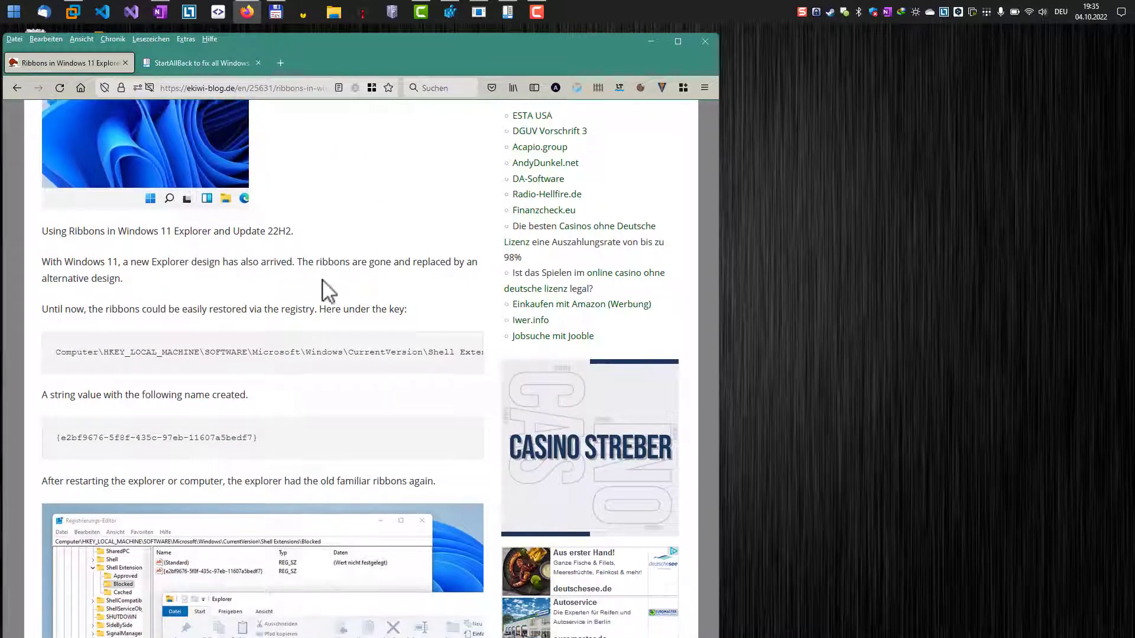
scroll(down, 3)
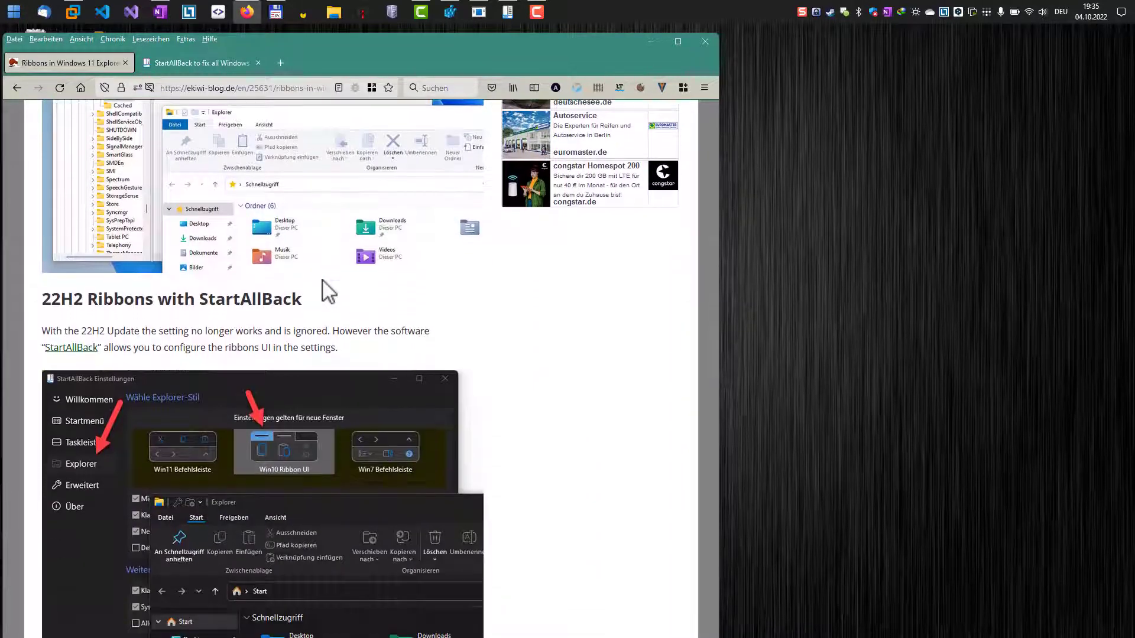
scroll(down, 3)
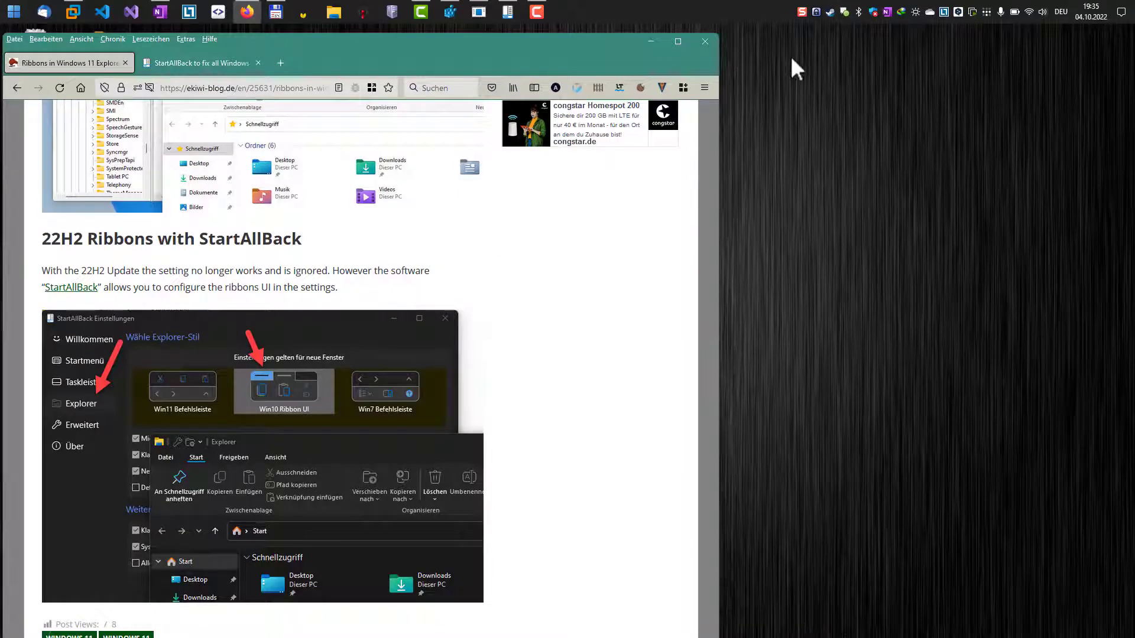